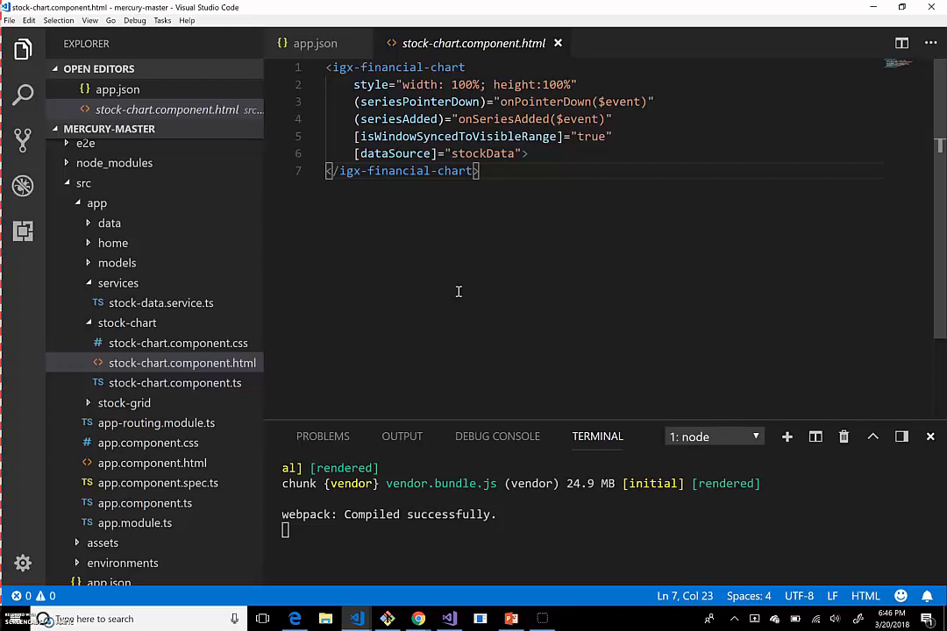
{"action": "mouse_move", "coordinate": [477, 177]}
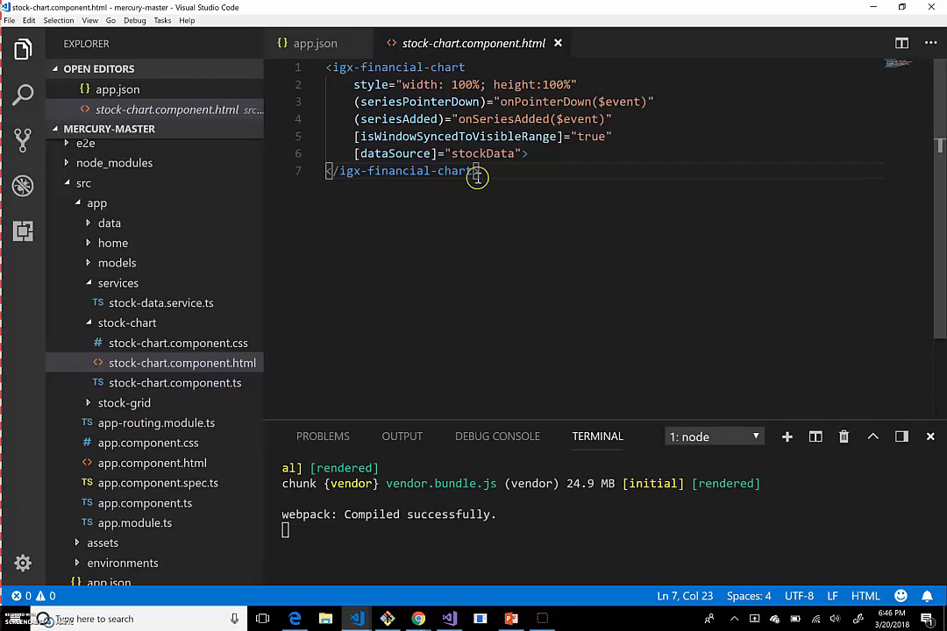
Step: Show stock-chart.component.ts at the gridApp fin.desktop.Application launch block
{"action": "key", "text": "Ctrl+a"}
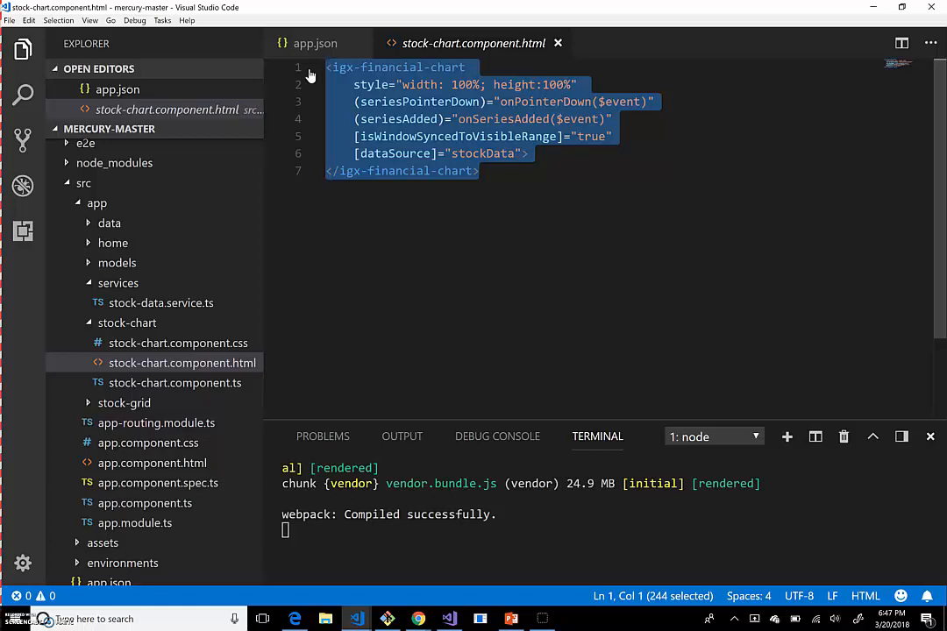
{"action": "left_click", "coordinate": [395, 120]}
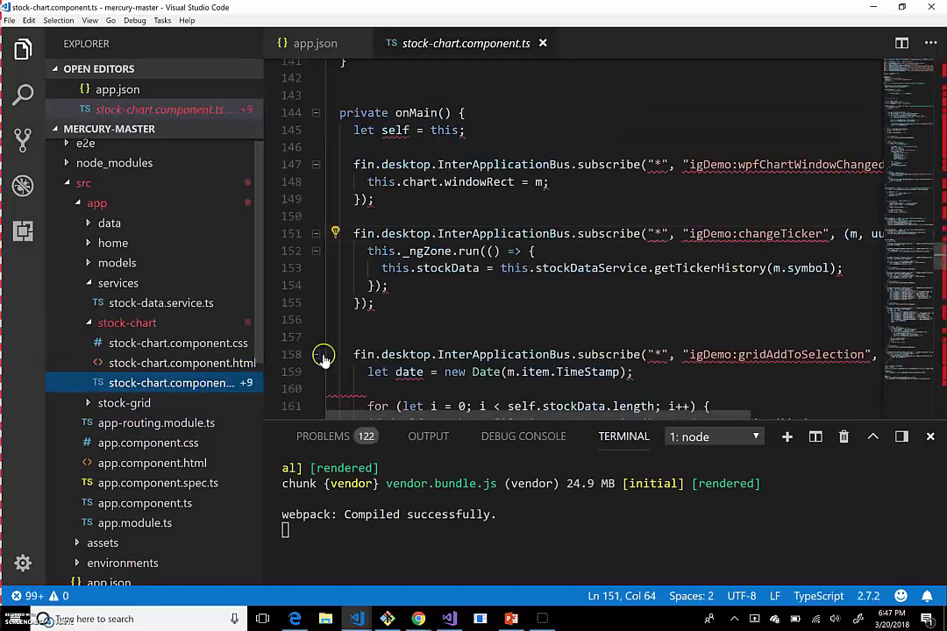
{"action": "mouse_move", "coordinate": [936, 255]}
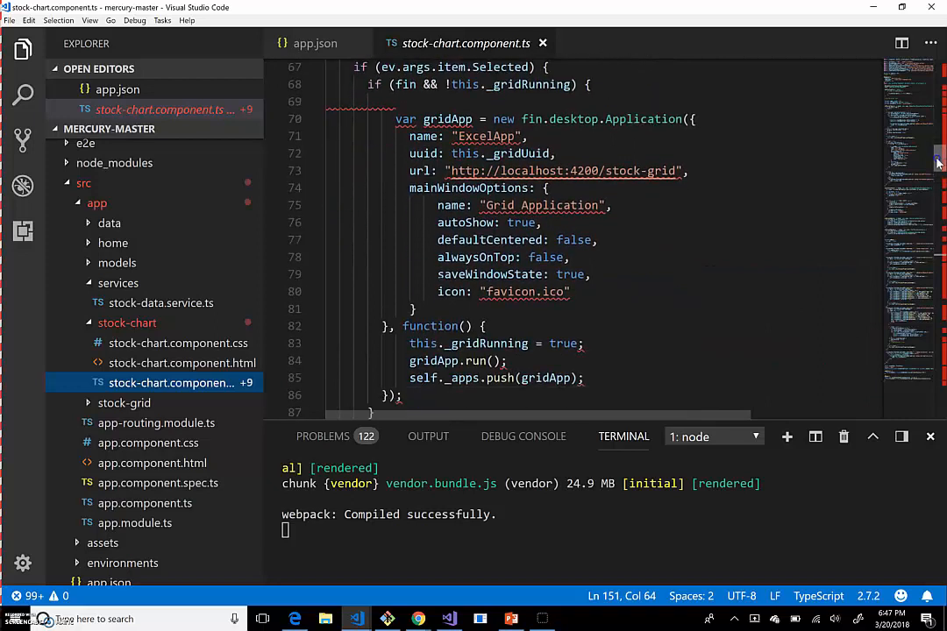
{"action": "left_click", "coordinate": [386, 119]}
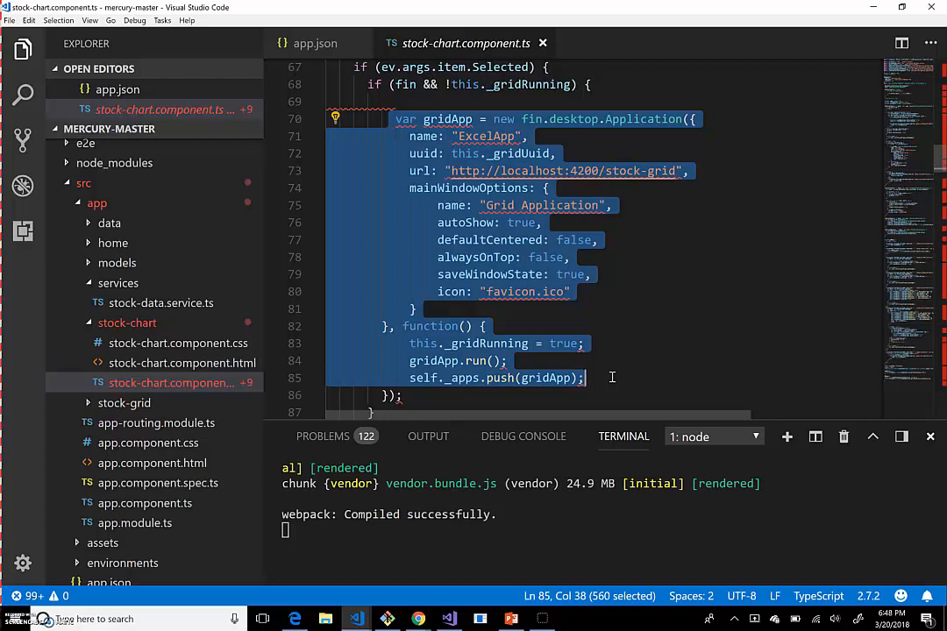
{"action": "mouse_move", "coordinate": [766, 186]}
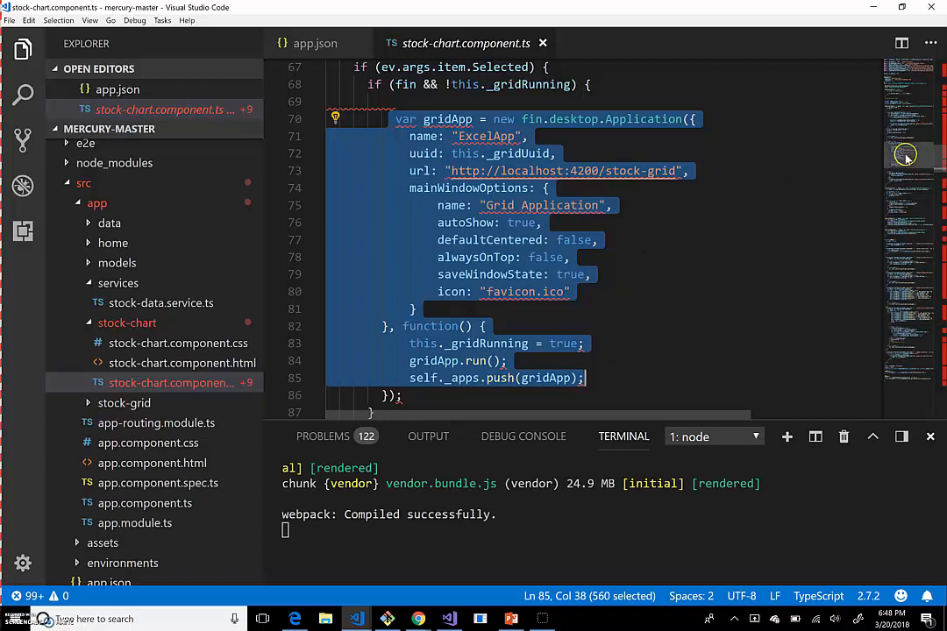
{"action": "scroll", "scroll_direction": "down", "scroll_amount": 3}
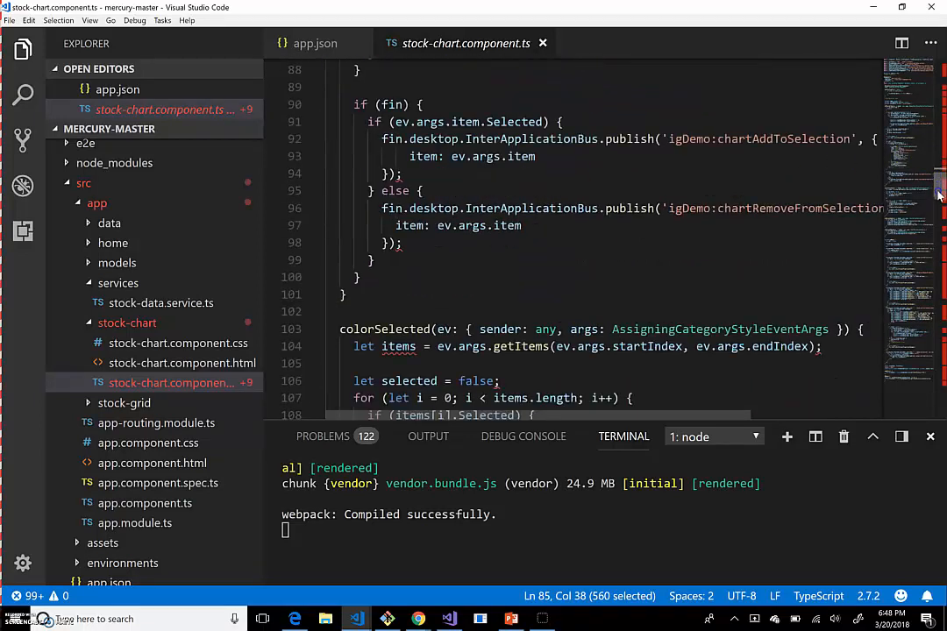
{"action": "scroll", "scroll_direction": "down", "scroll_amount": 3}
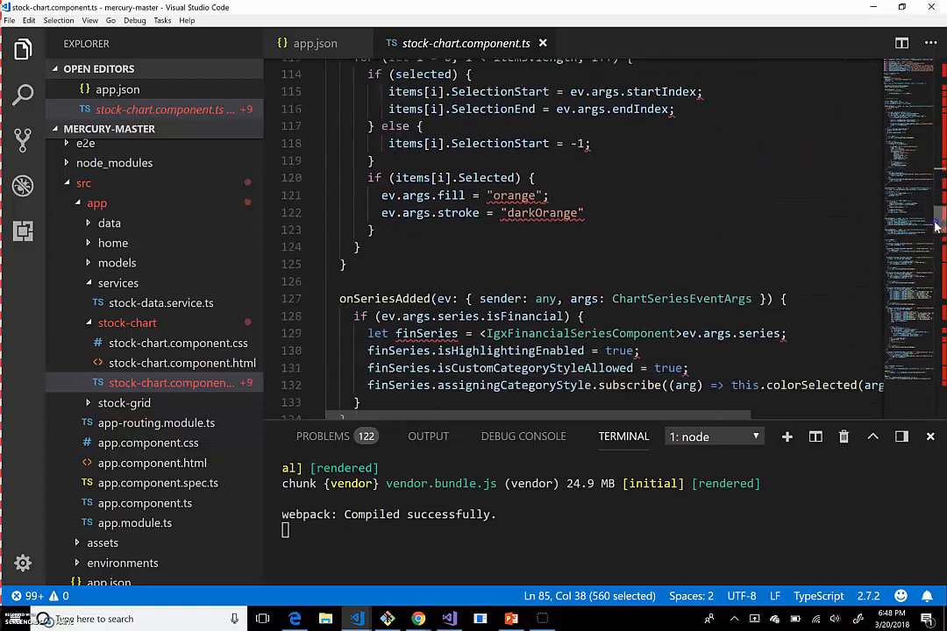
{"action": "scroll", "scroll_direction": "down", "scroll_amount": 3}
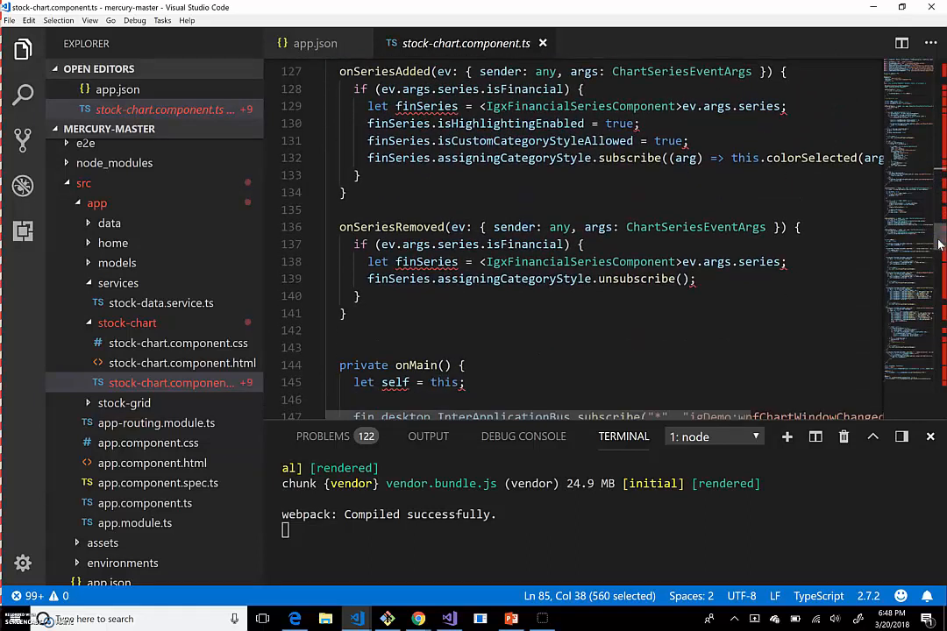
{"action": "scroll", "scroll_direction": "down", "scroll_amount": 3}
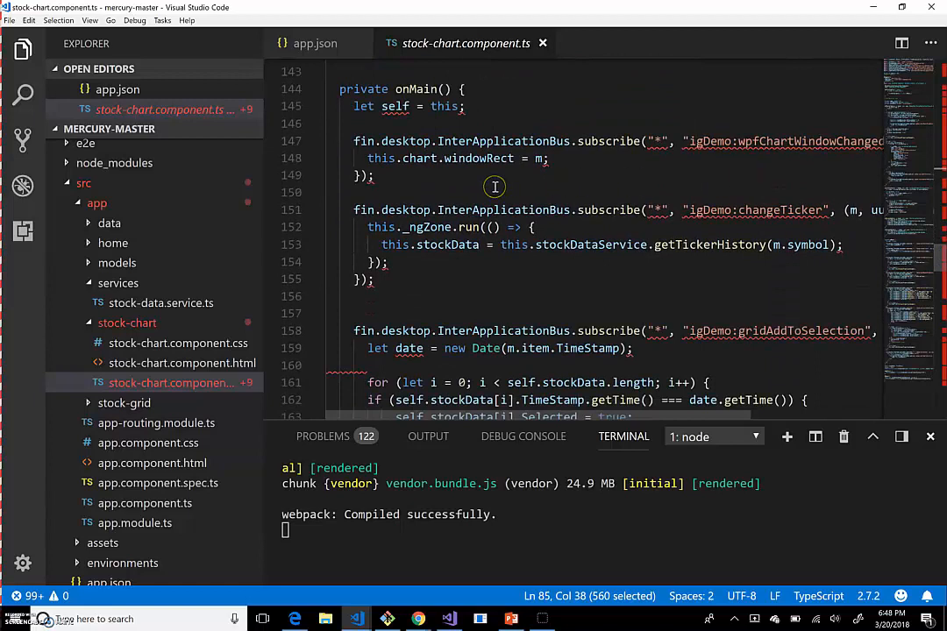
{"action": "left_click", "coordinate": [348, 140]}
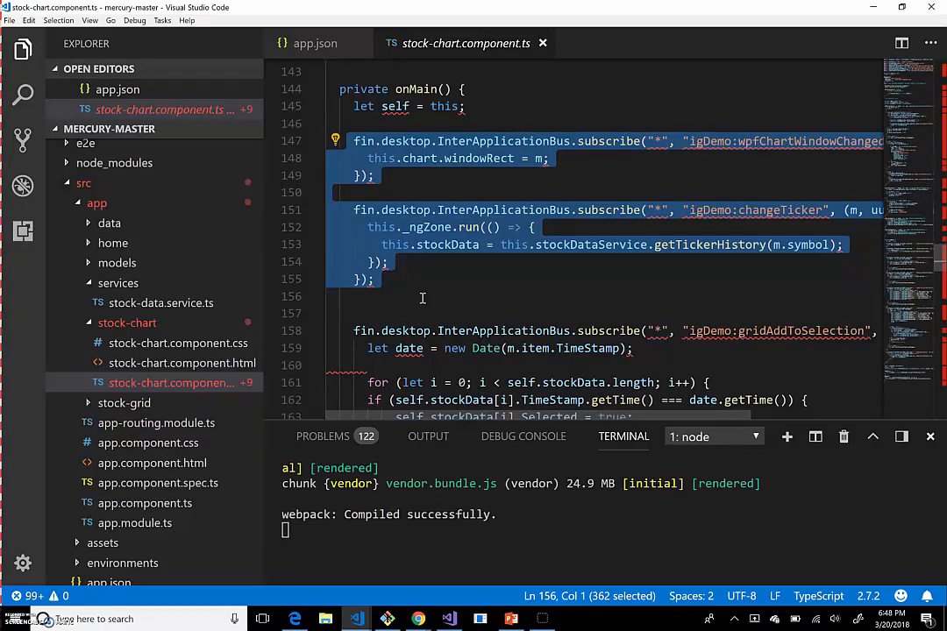
{"action": "mouse_move", "coordinate": [536, 246]}
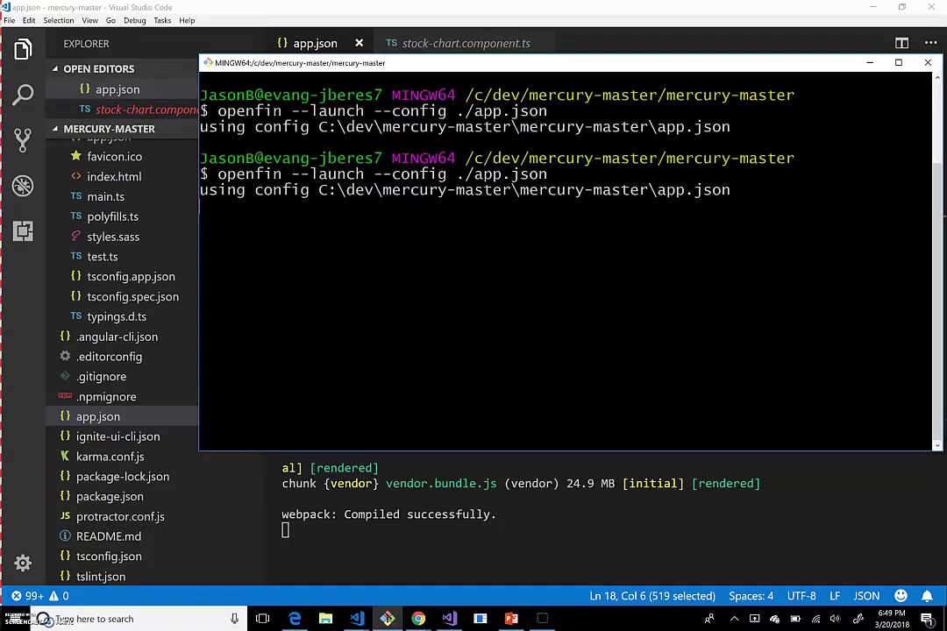
{"action": "mouse_move", "coordinate": [723, 165]}
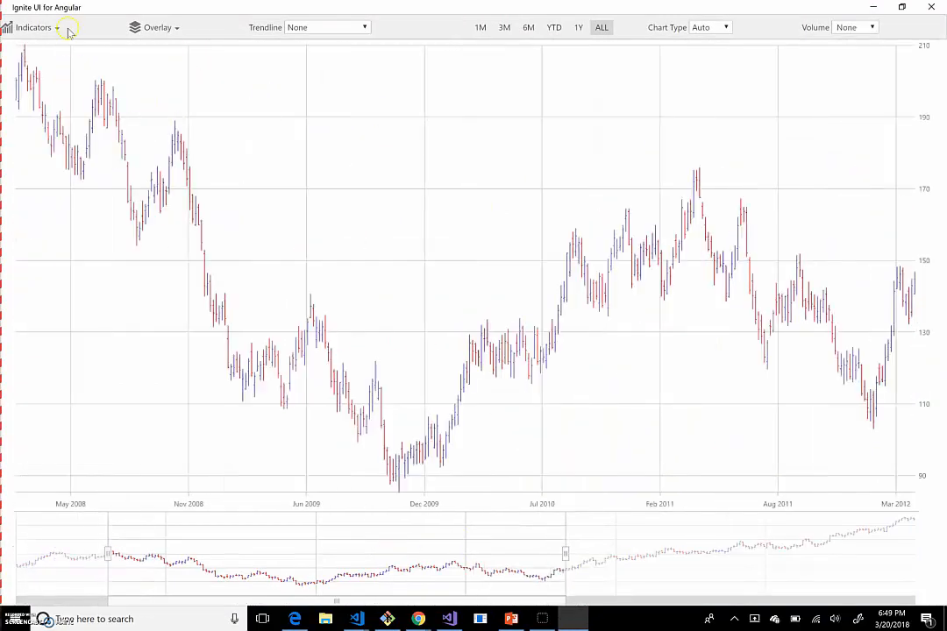
Step: Add the AbsoluteVolumeOscillator indicator and display prices as bars
{"action": "left_click", "coordinate": [35, 30]}
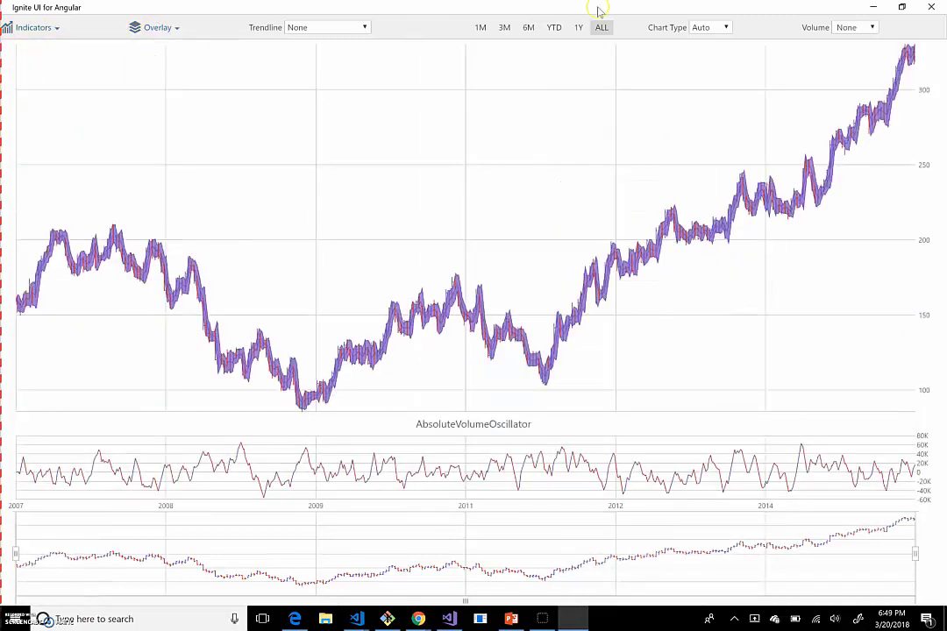
{"action": "left_click", "coordinate": [736, 27]}
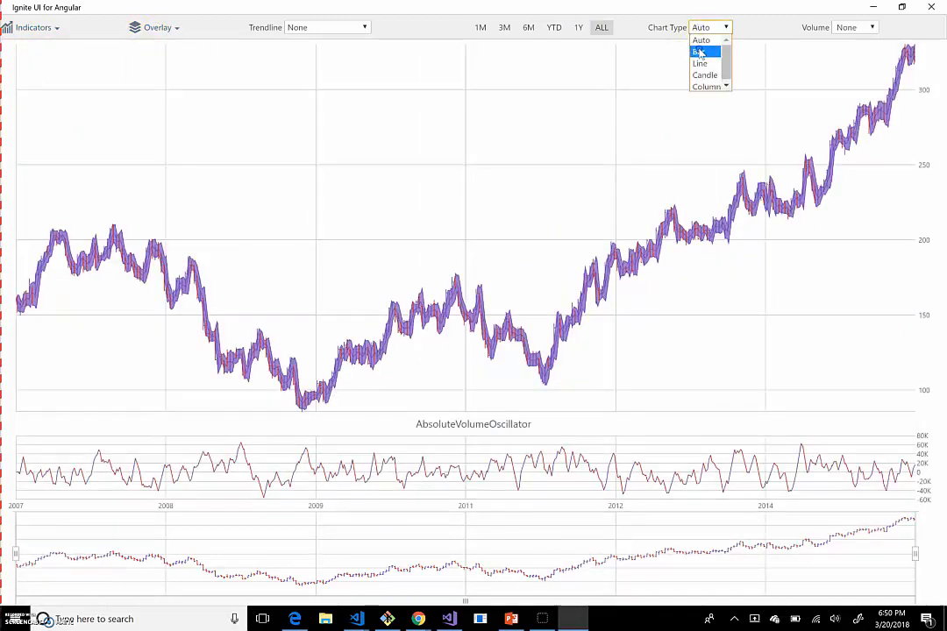
{"action": "left_click", "coordinate": [705, 53]}
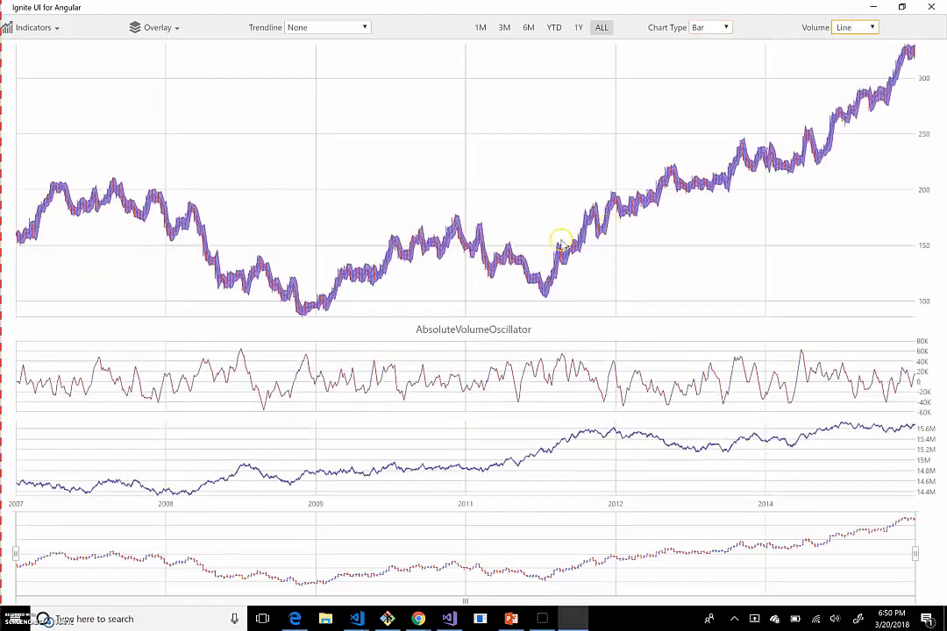
{"action": "mouse_move", "coordinate": [507, 209]}
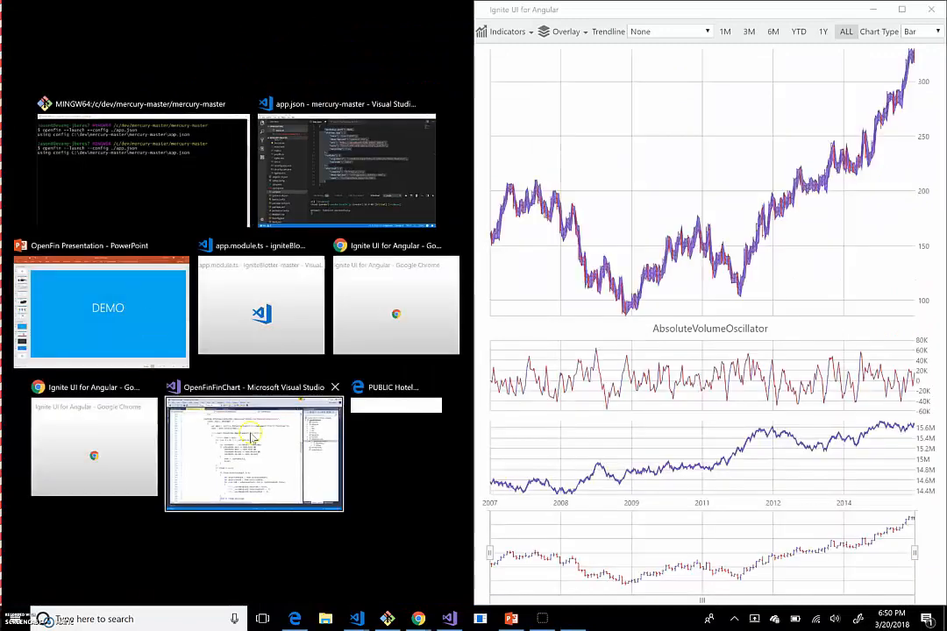
Step: Run the OpenFinFinChart WPF project so its dark MainWindow chart appears
{"action": "left_click", "coordinate": [252, 453]}
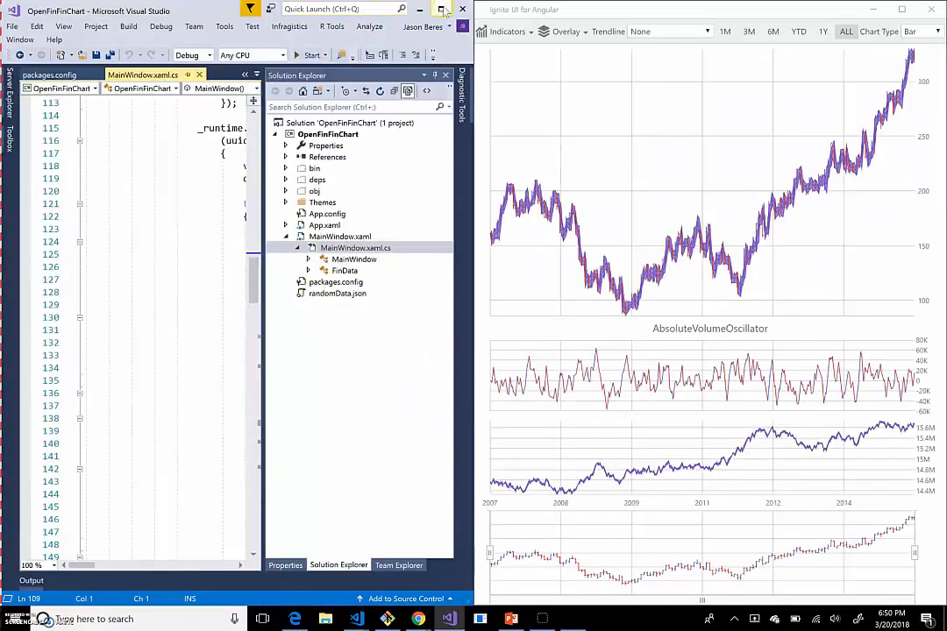
{"action": "left_click", "coordinate": [421, 10]}
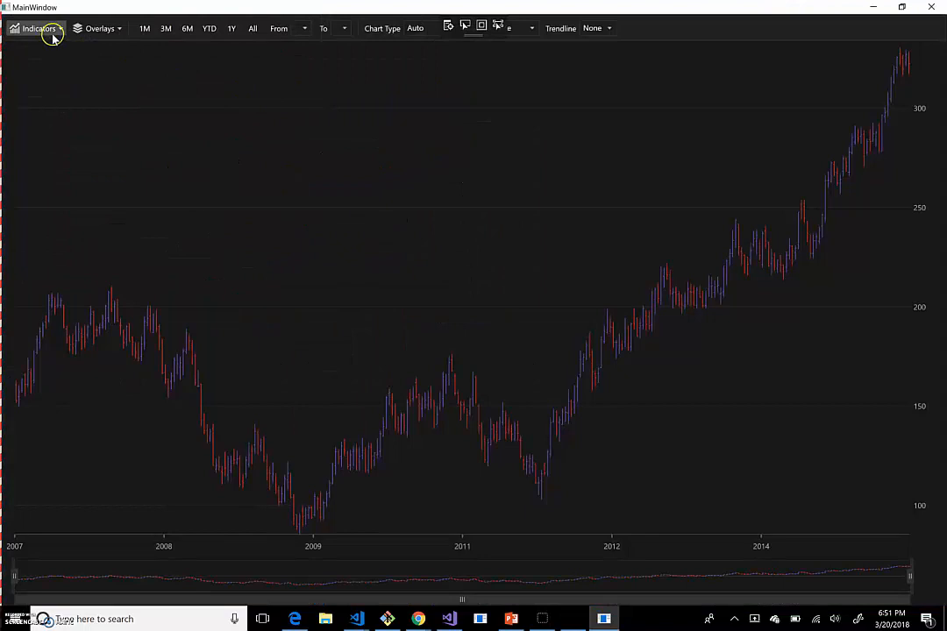
Step: Add oscillator indicator panes and an average trendline to the WPF chart
{"action": "left_click", "coordinate": [38, 28]}
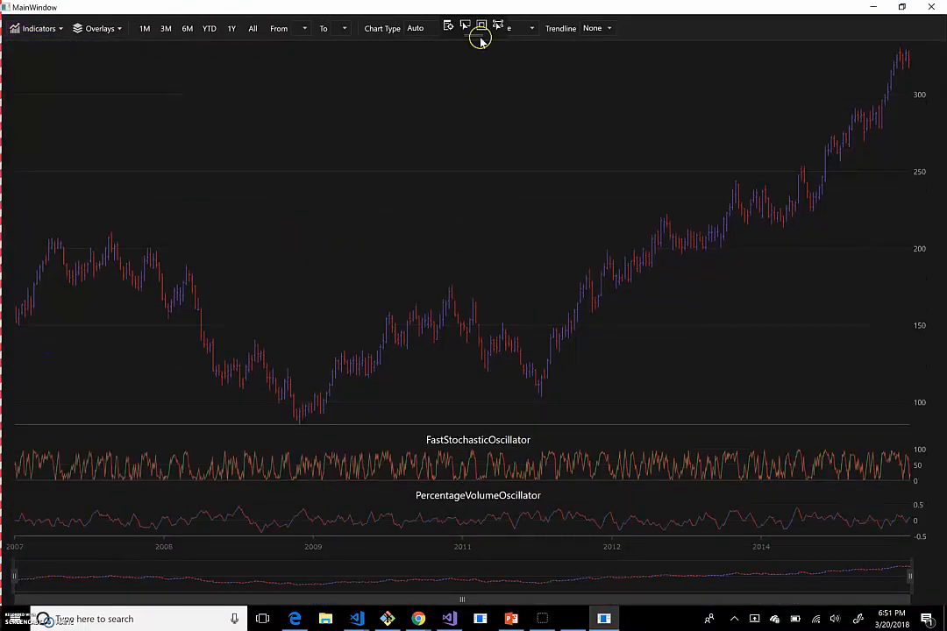
{"action": "left_click", "coordinate": [610, 28]}
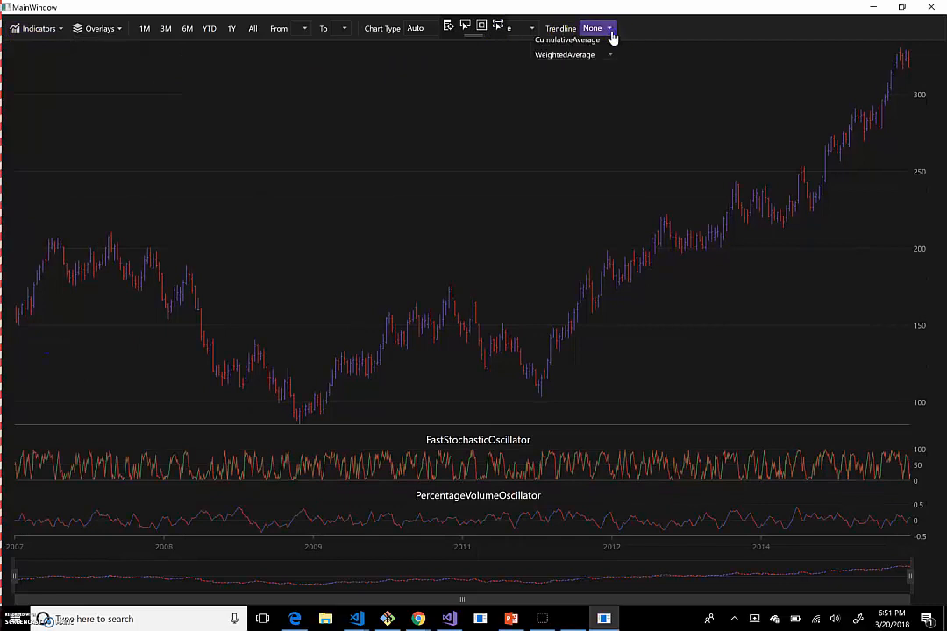
{"action": "left_click", "coordinate": [610, 28]}
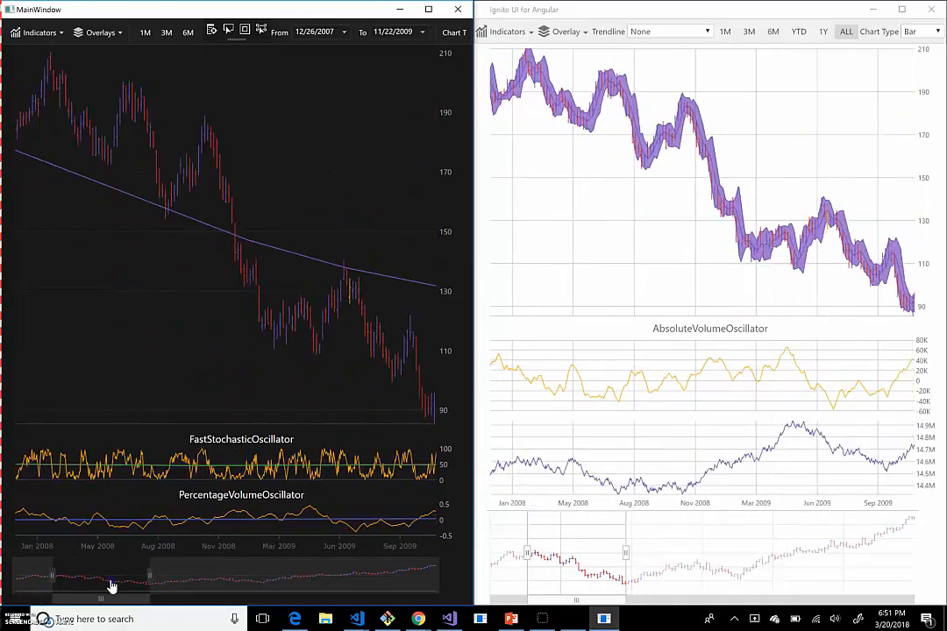
Step: Pan the zoom bar so both charts cover mid-2008 to 2010
{"action": "left_click_drag", "start_coordinate": [112, 579], "coordinate": [141, 579]}
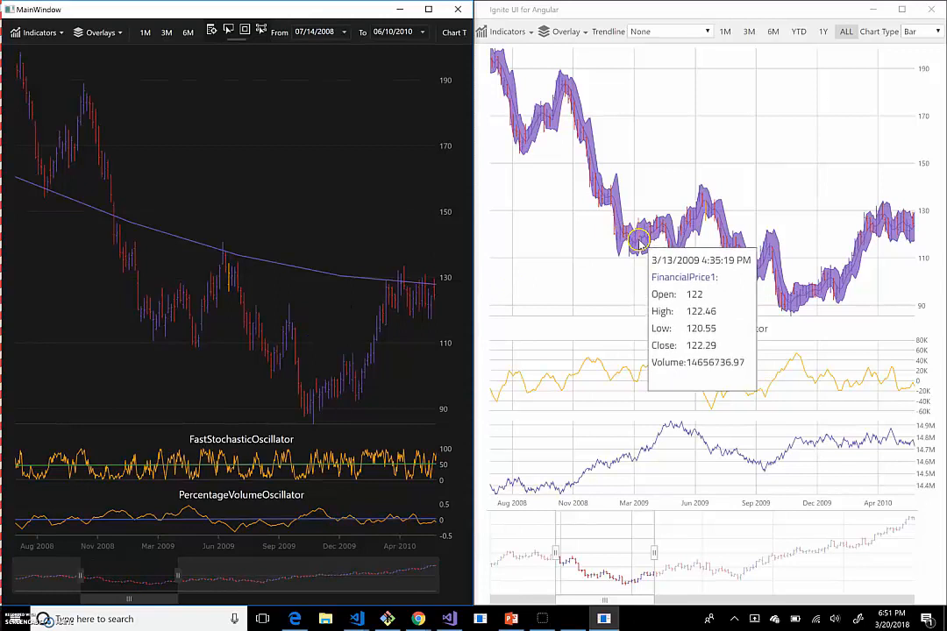
{"action": "mouse_move", "coordinate": [263, 336]}
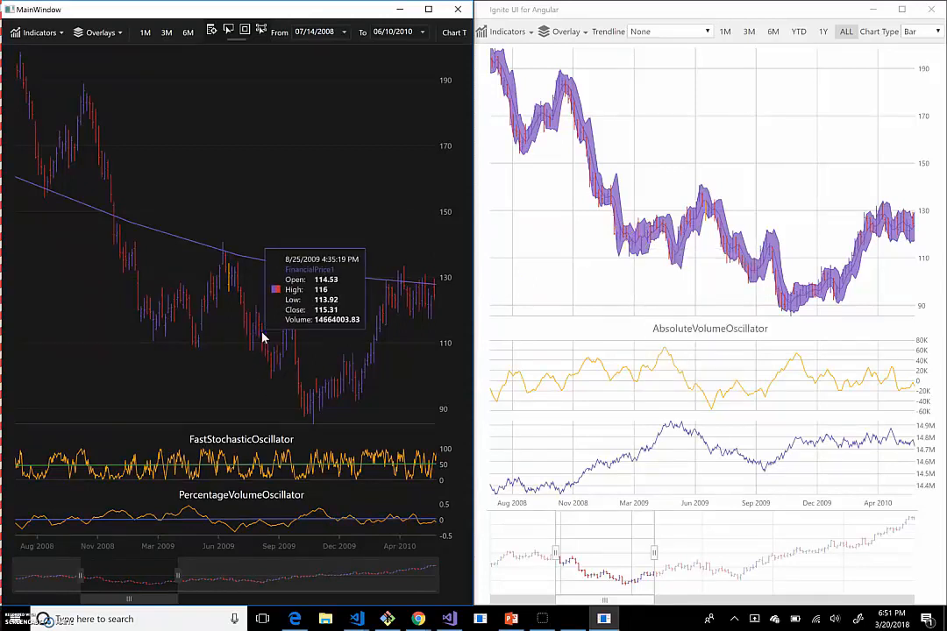
{"action": "mouse_move", "coordinate": [256, 340]}
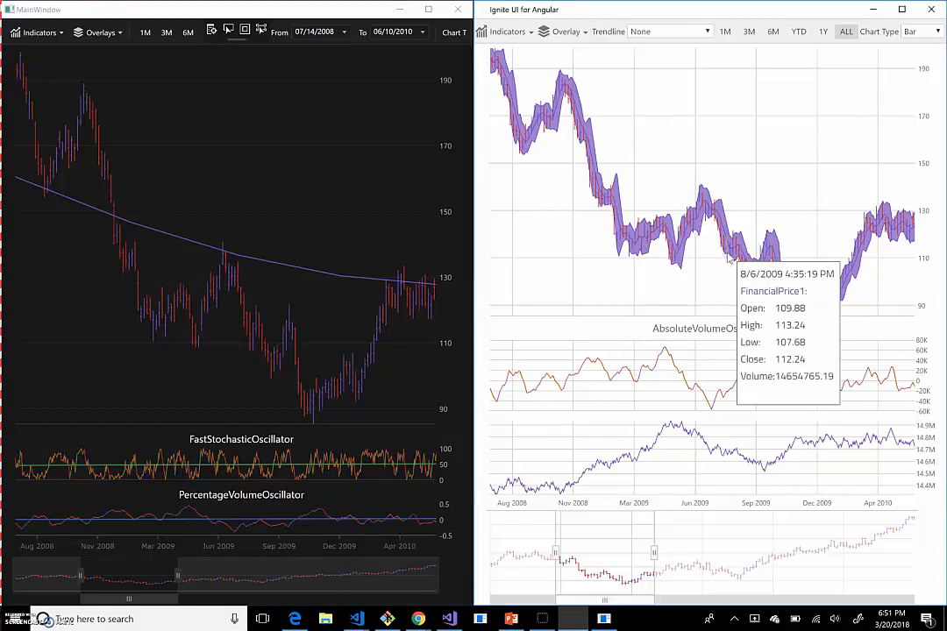
{"action": "mouse_move", "coordinate": [726, 266]}
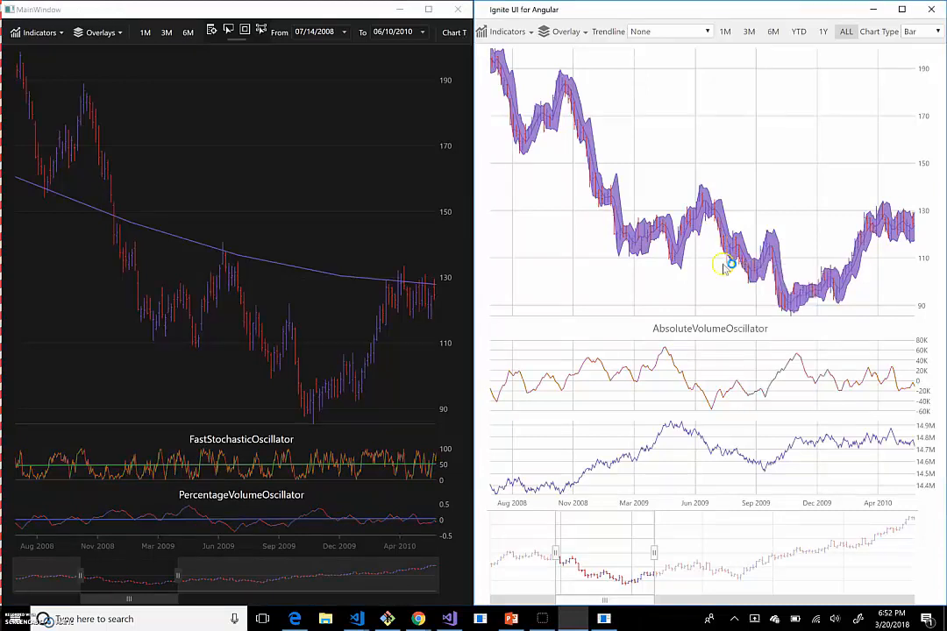
{"action": "mouse_move", "coordinate": [709, 268]}
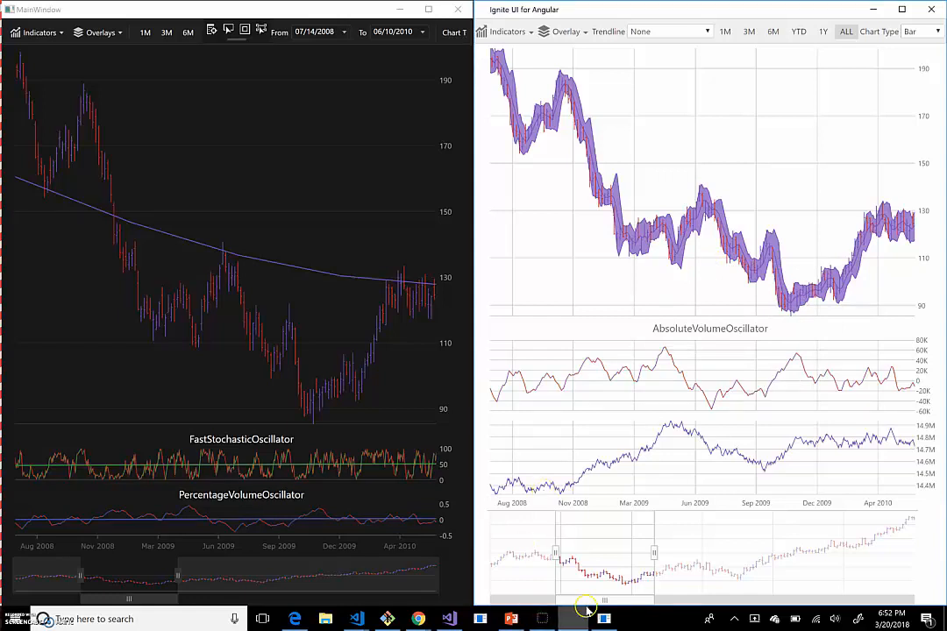
{"action": "mouse_move", "coordinate": [670, 260]}
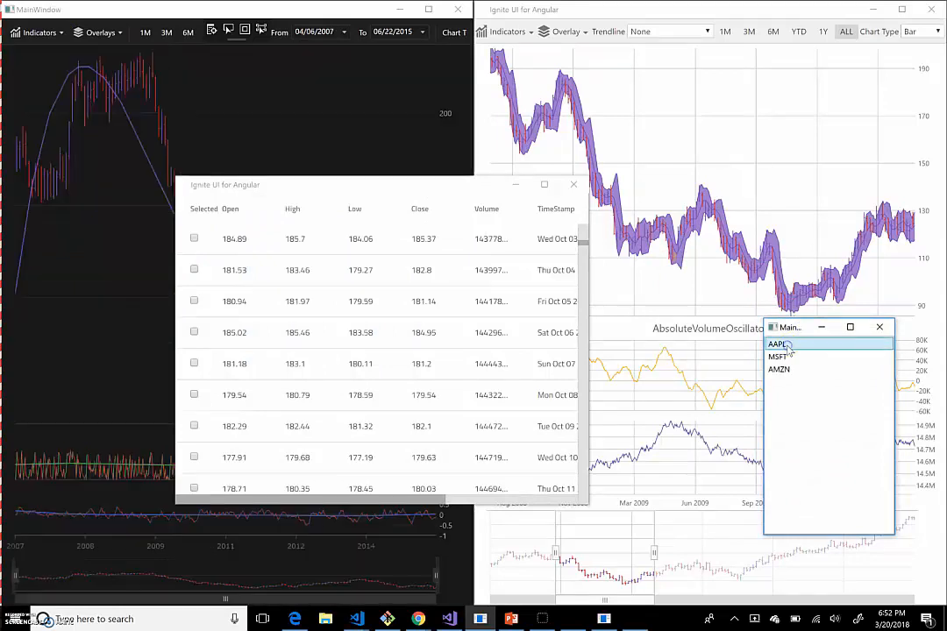
Step: Choose the AAPL ticker, browse the price grid rows, then return to the DEMO slide
{"action": "left_click", "coordinate": [778, 369]}
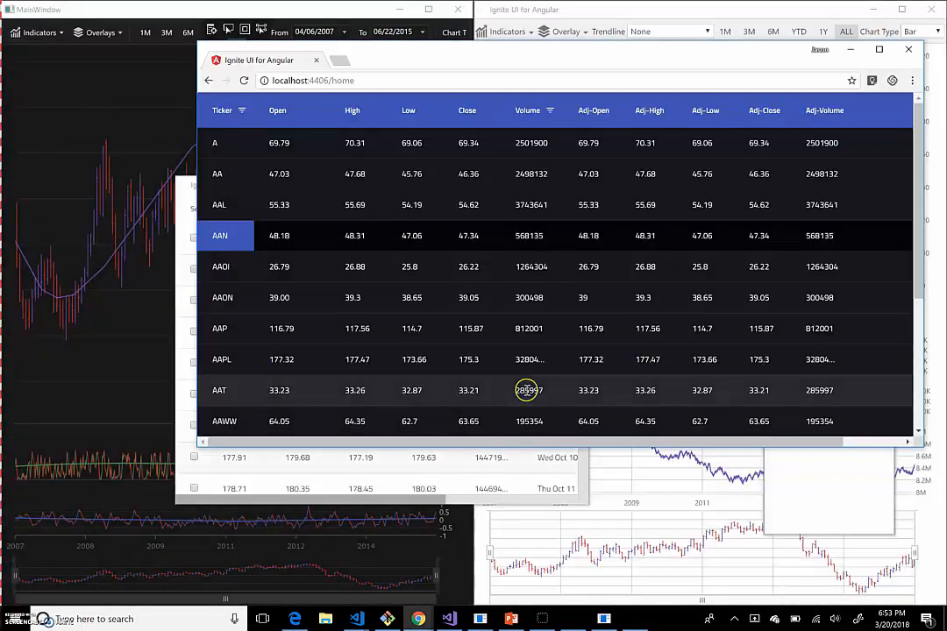
{"action": "scroll", "scroll_direction": "down", "scroll_amount": 3}
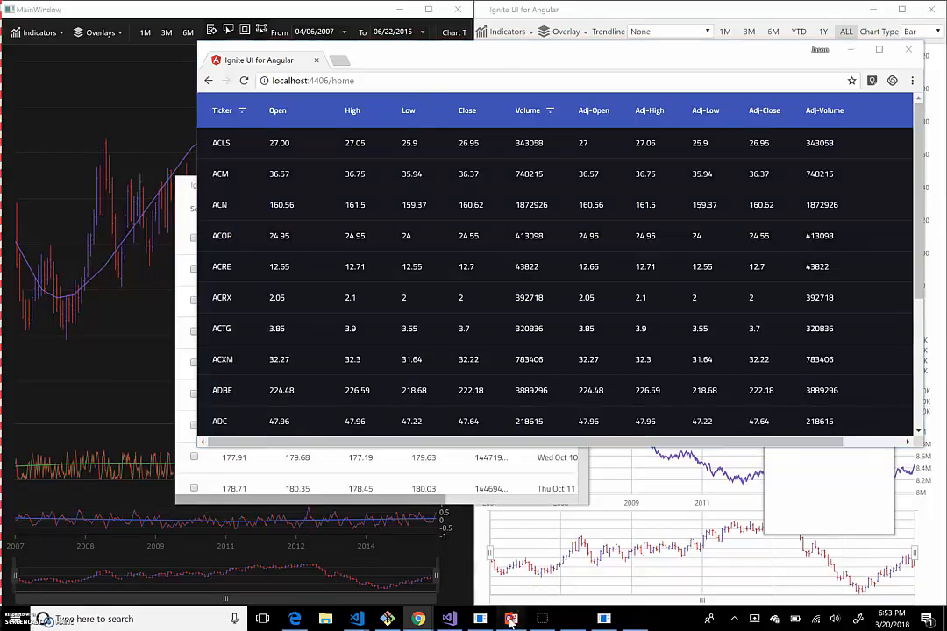
{"action": "left_click", "coordinate": [510, 619]}
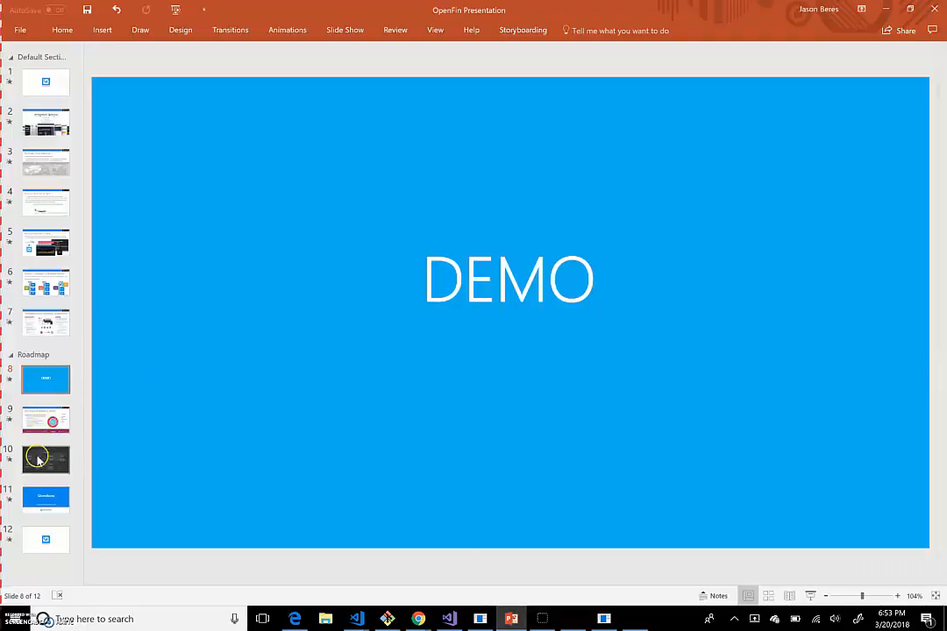
Step: Advance past the enterprise services slide to the Our Locations slide
{"action": "left_click", "coordinate": [45, 419]}
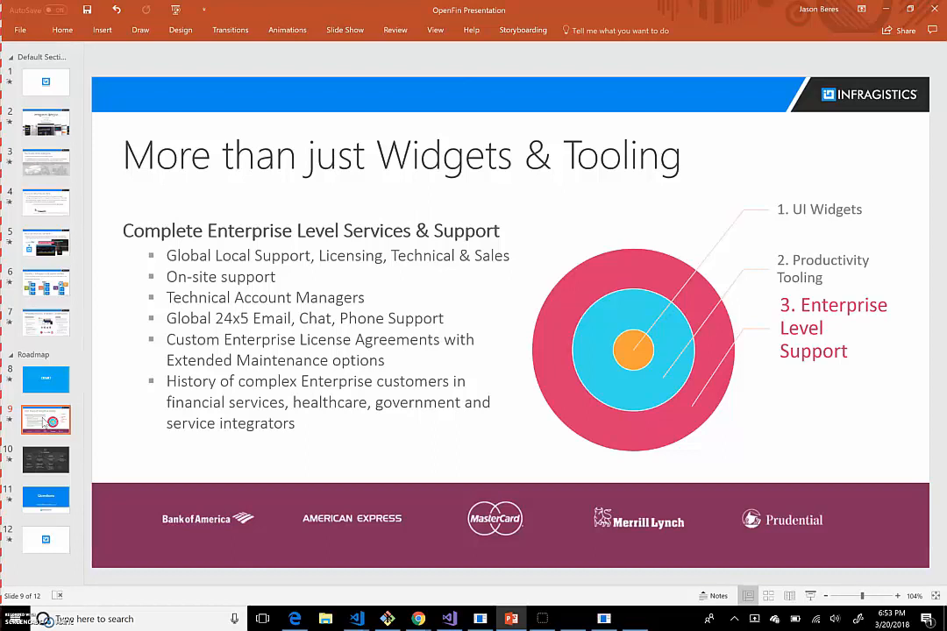
{"action": "left_click", "coordinate": [46, 458]}
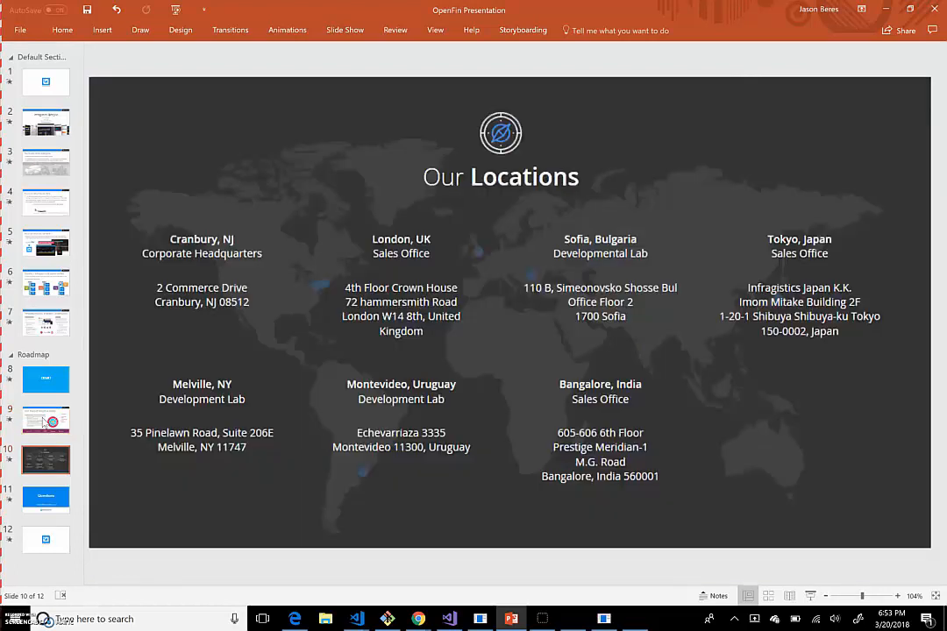